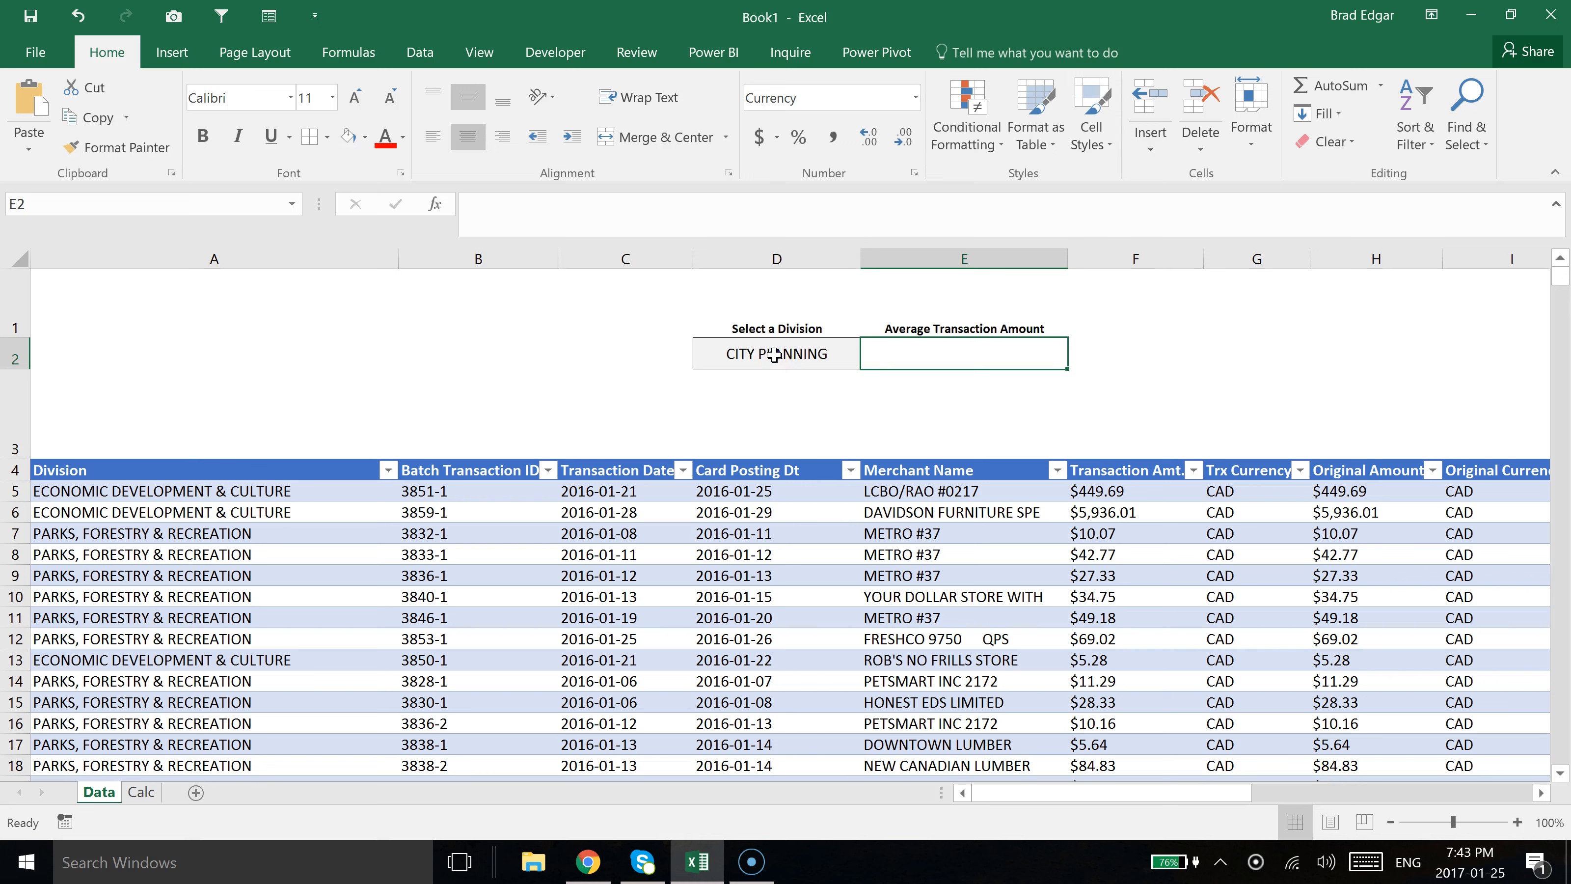
# Enter =averageif(Expenses[Division],seldivision in E2, testing the Division column against the chosen division.
pyautogui.click(774, 352)
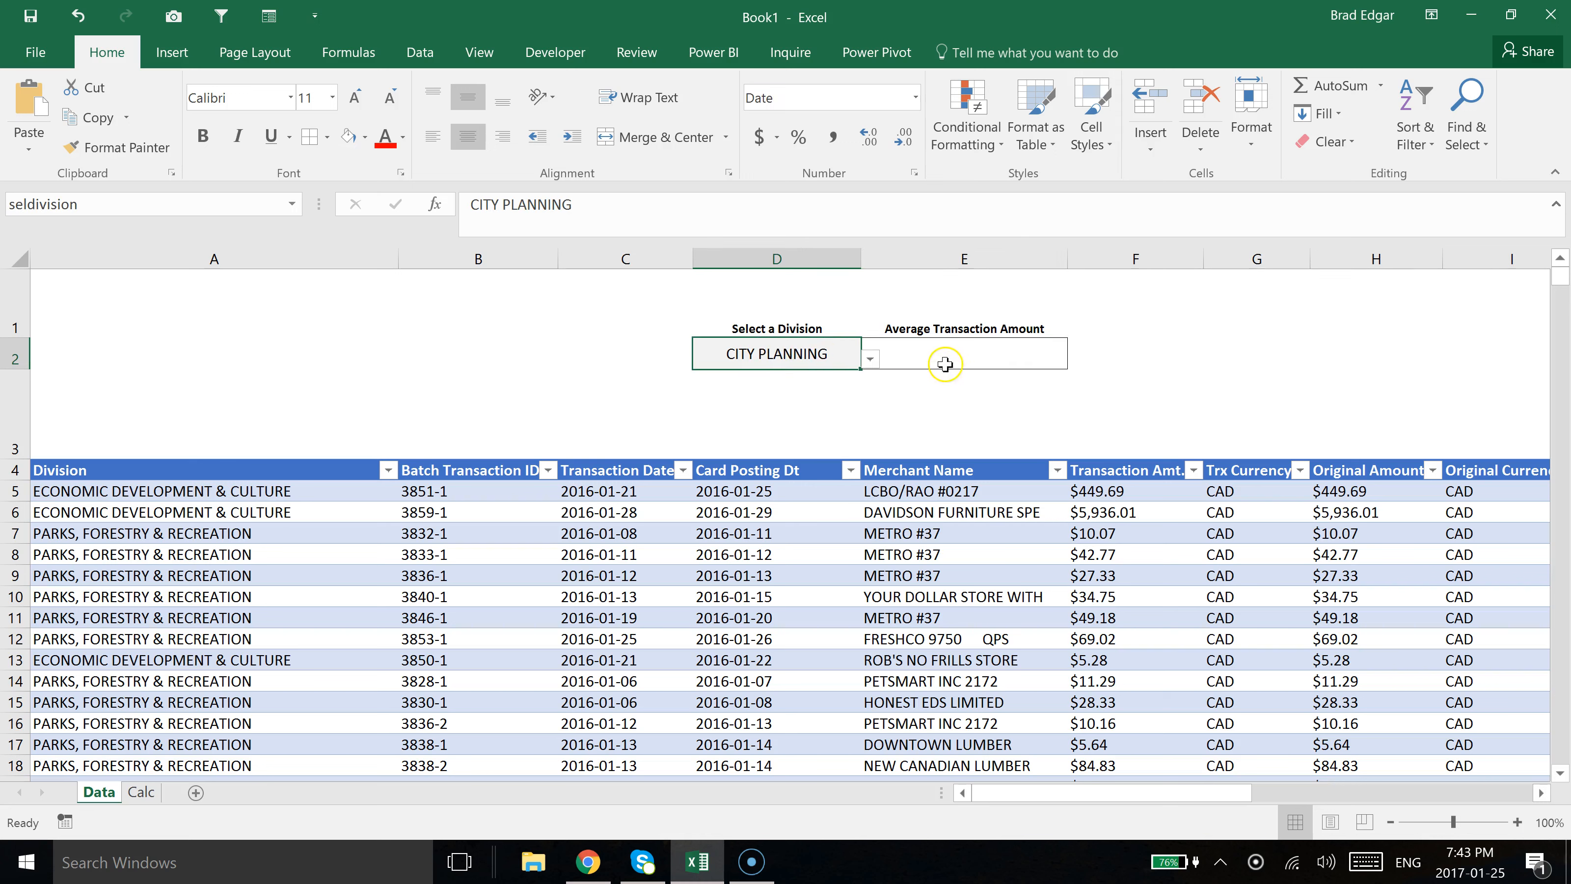
pyautogui.moveTo(973, 356)
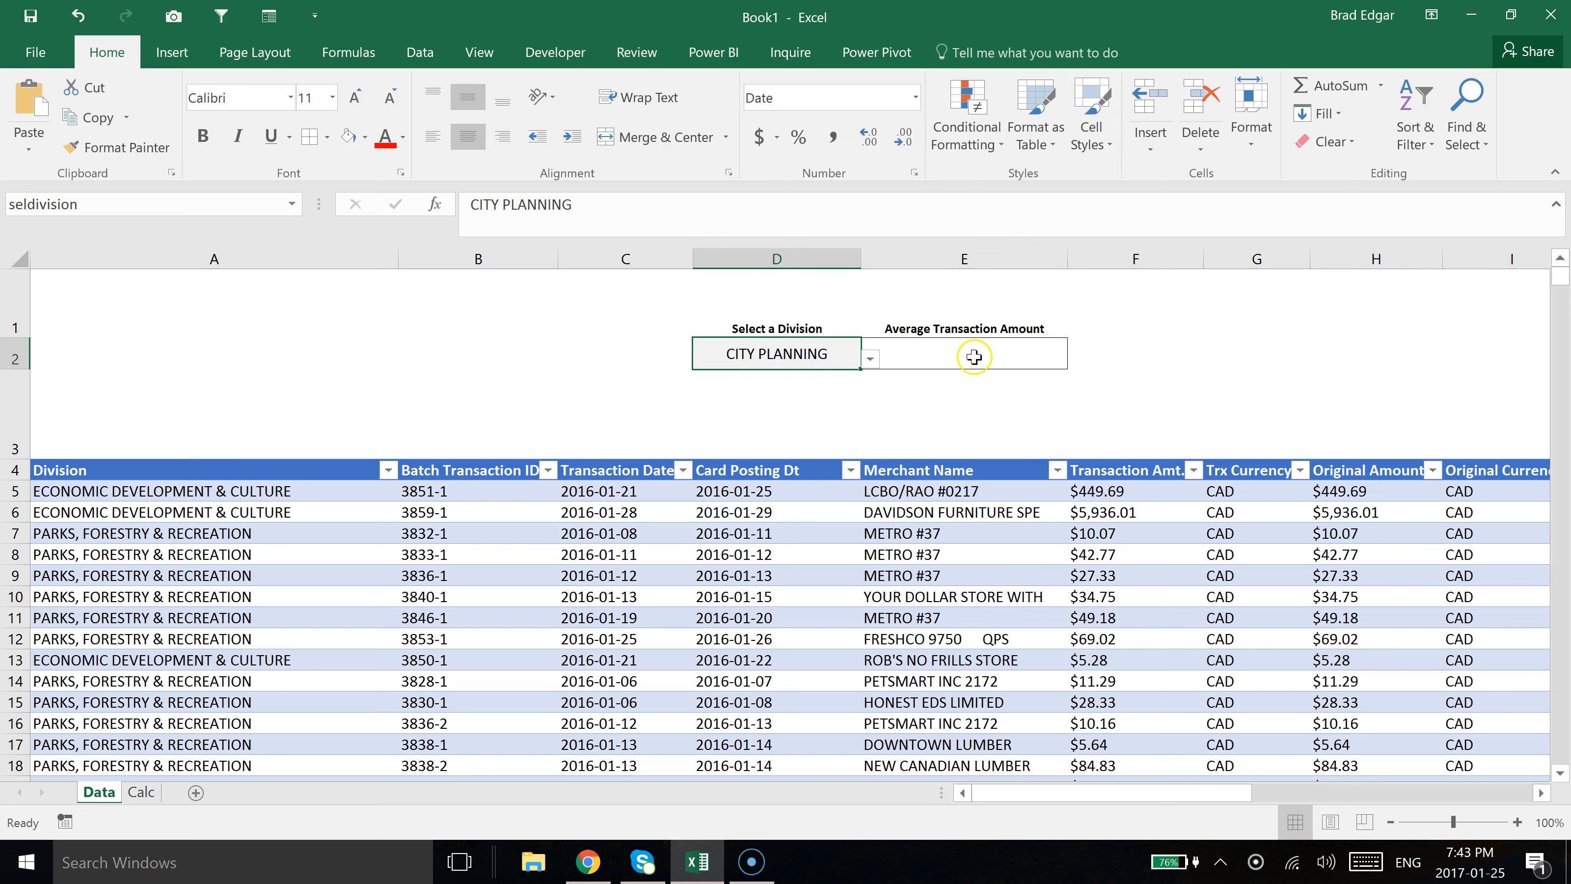
pyautogui.moveTo(848, 372)
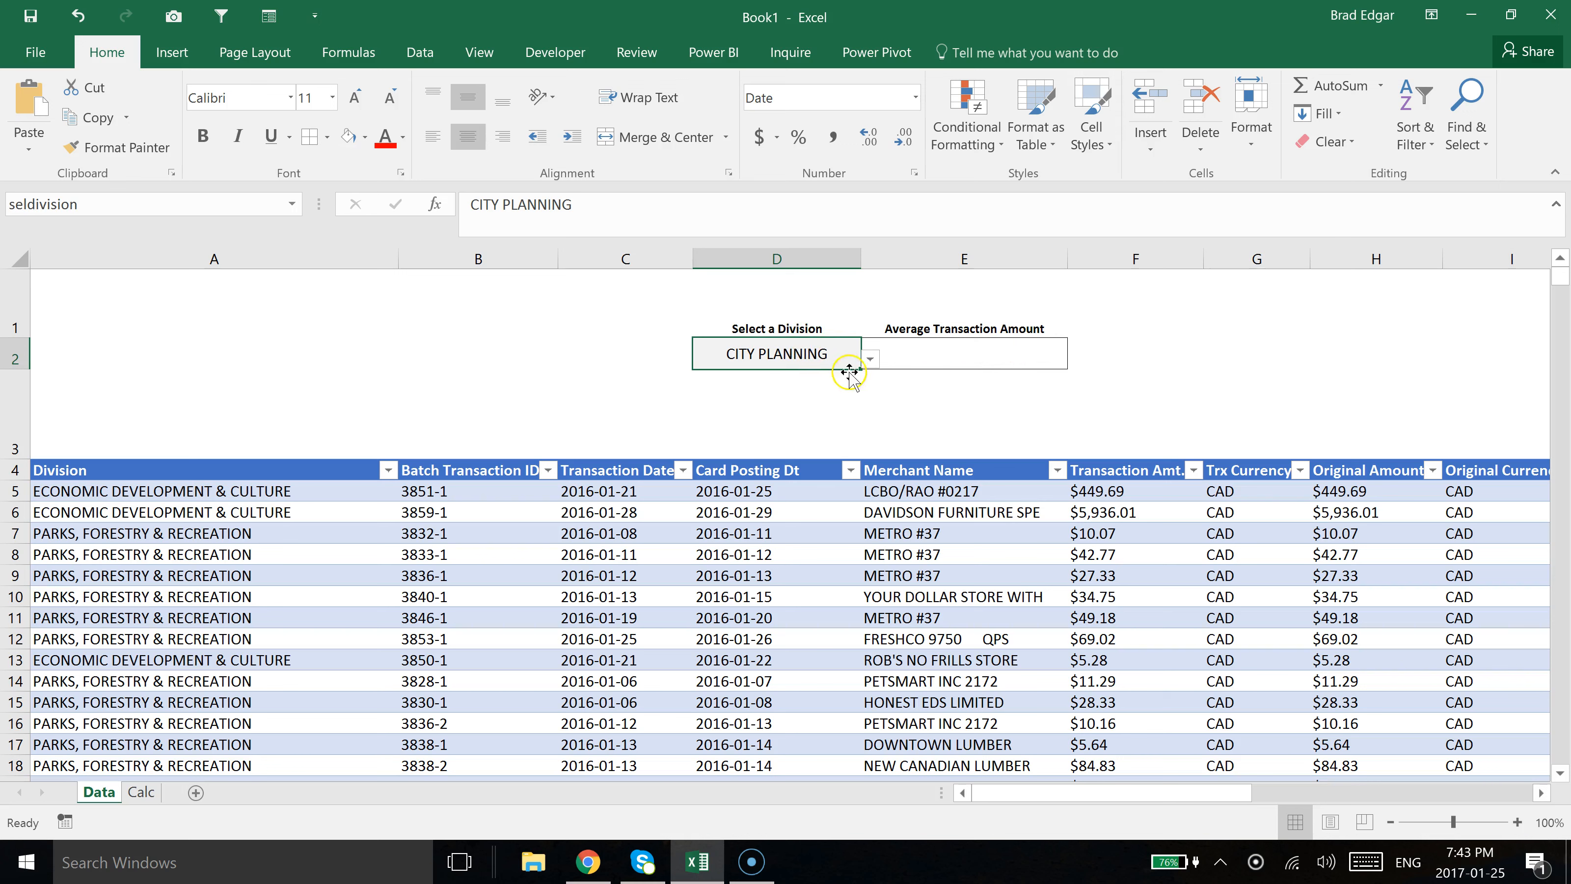
pyautogui.click(869, 358)
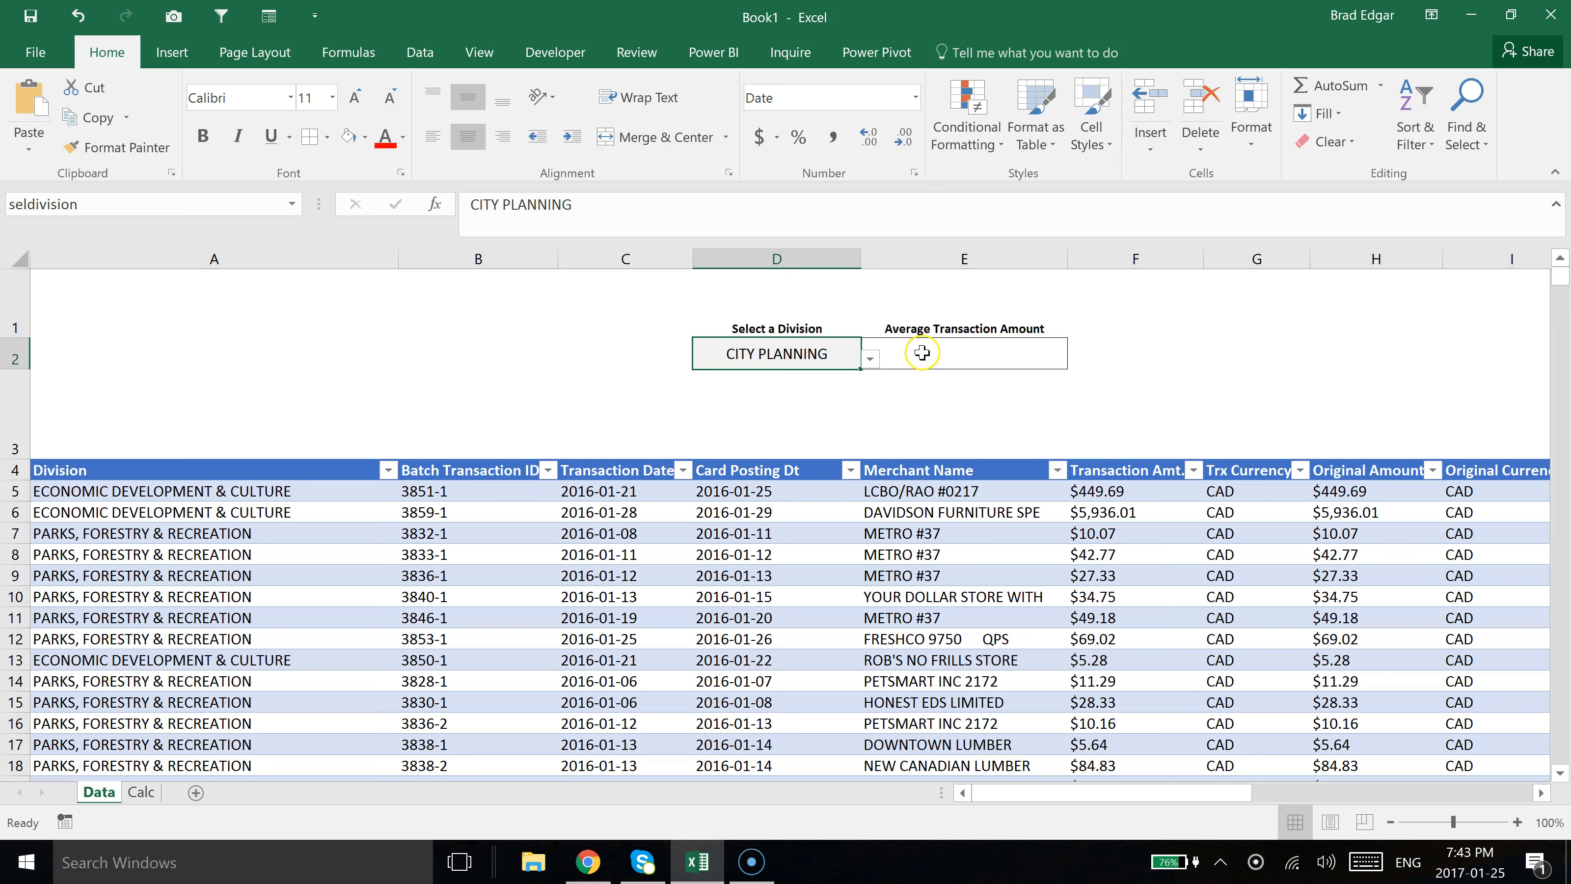
pyautogui.click(962, 352)
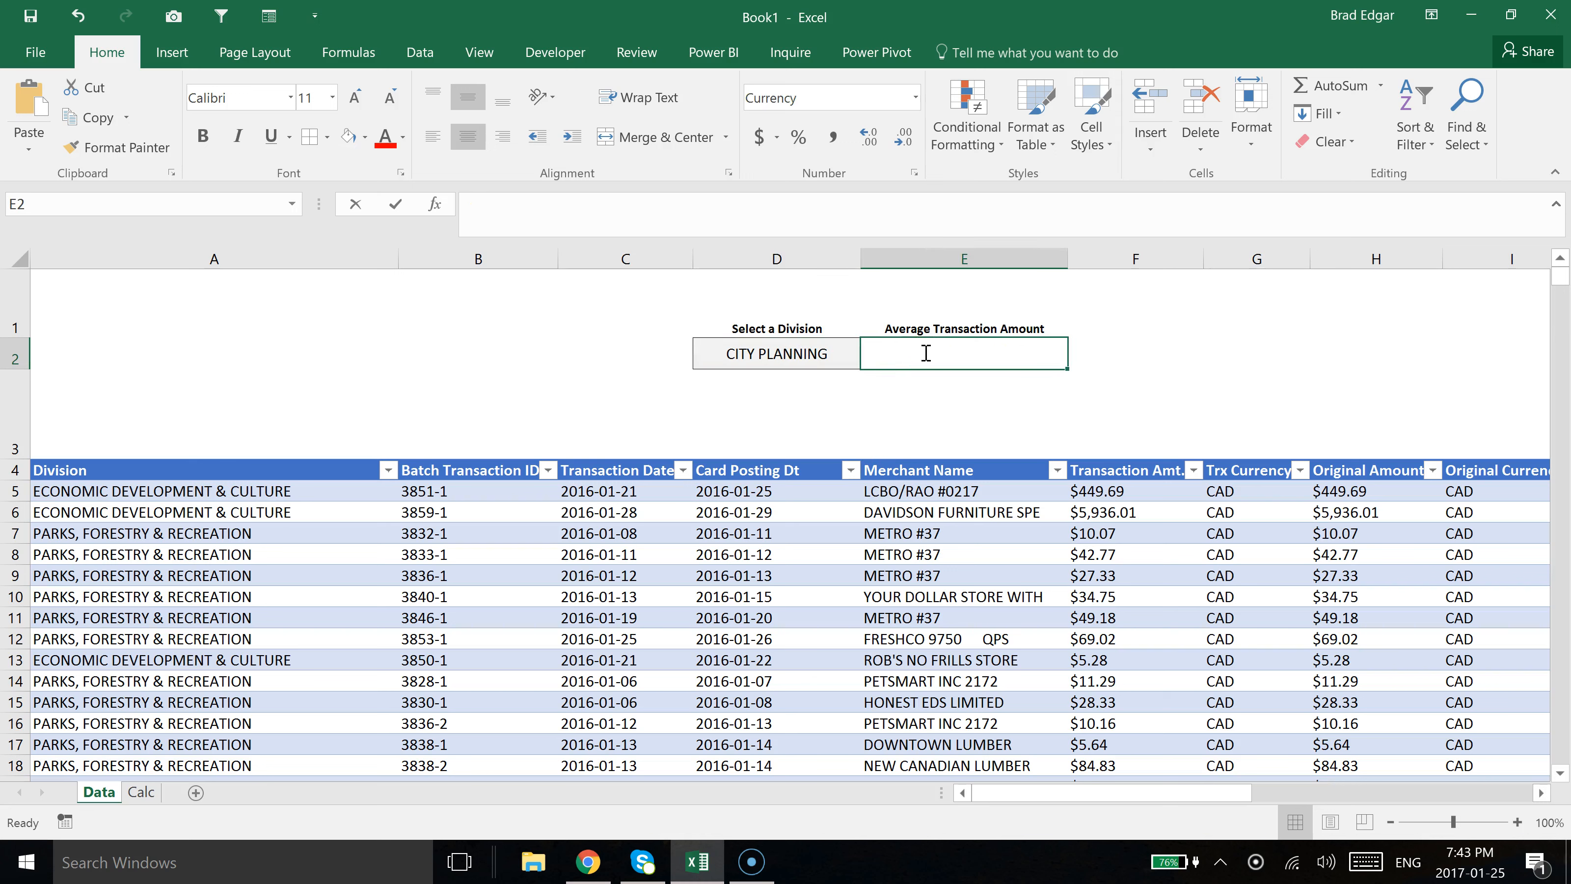
pyautogui.write('=averageif')
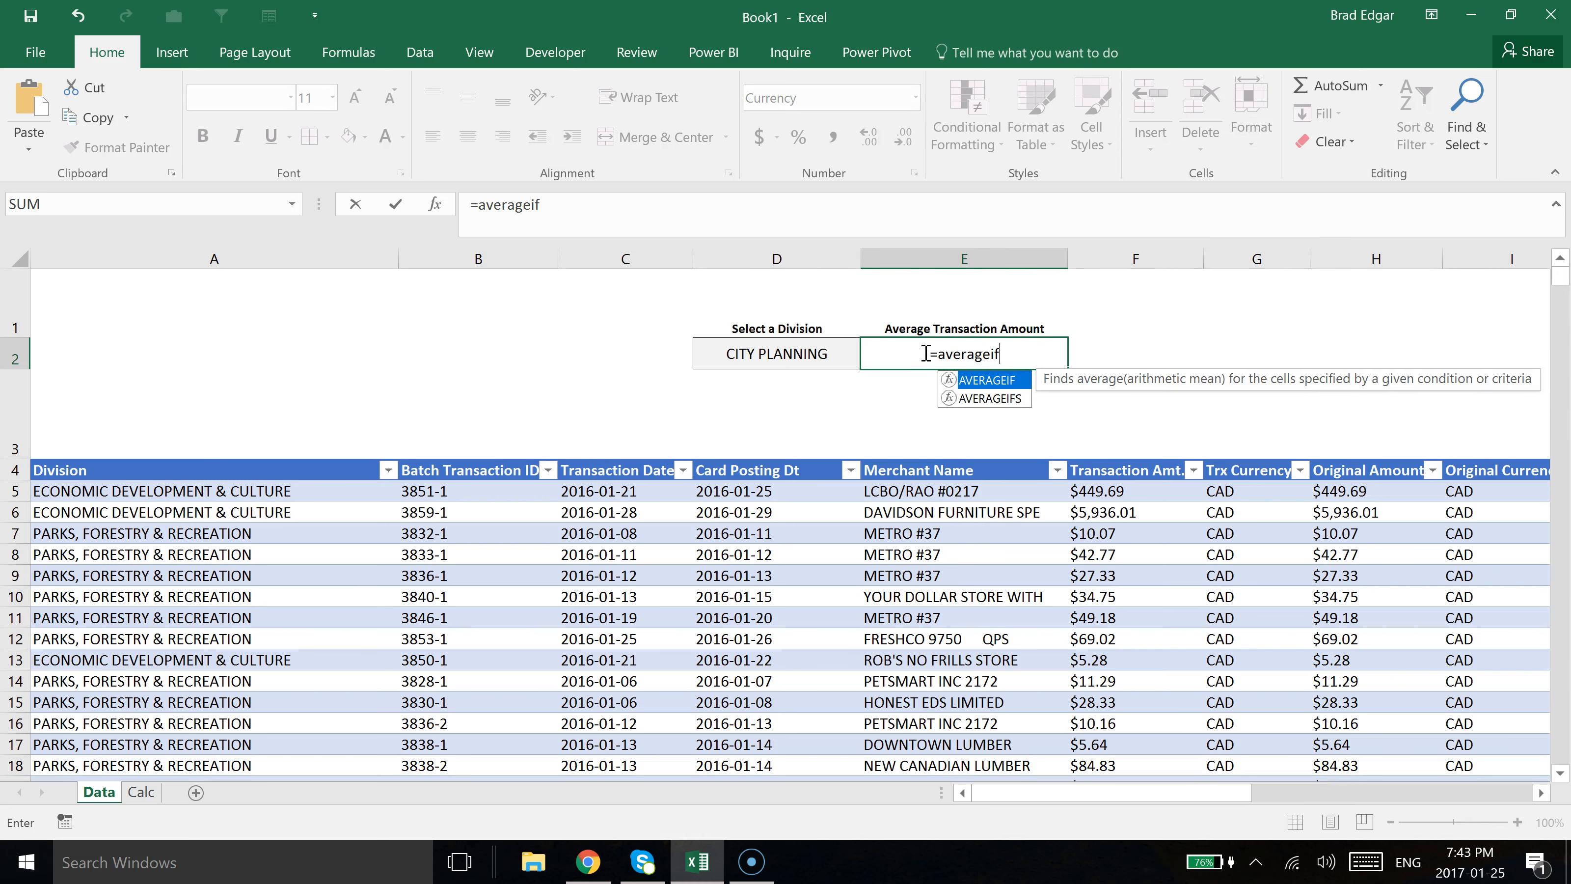
pyautogui.write('(')
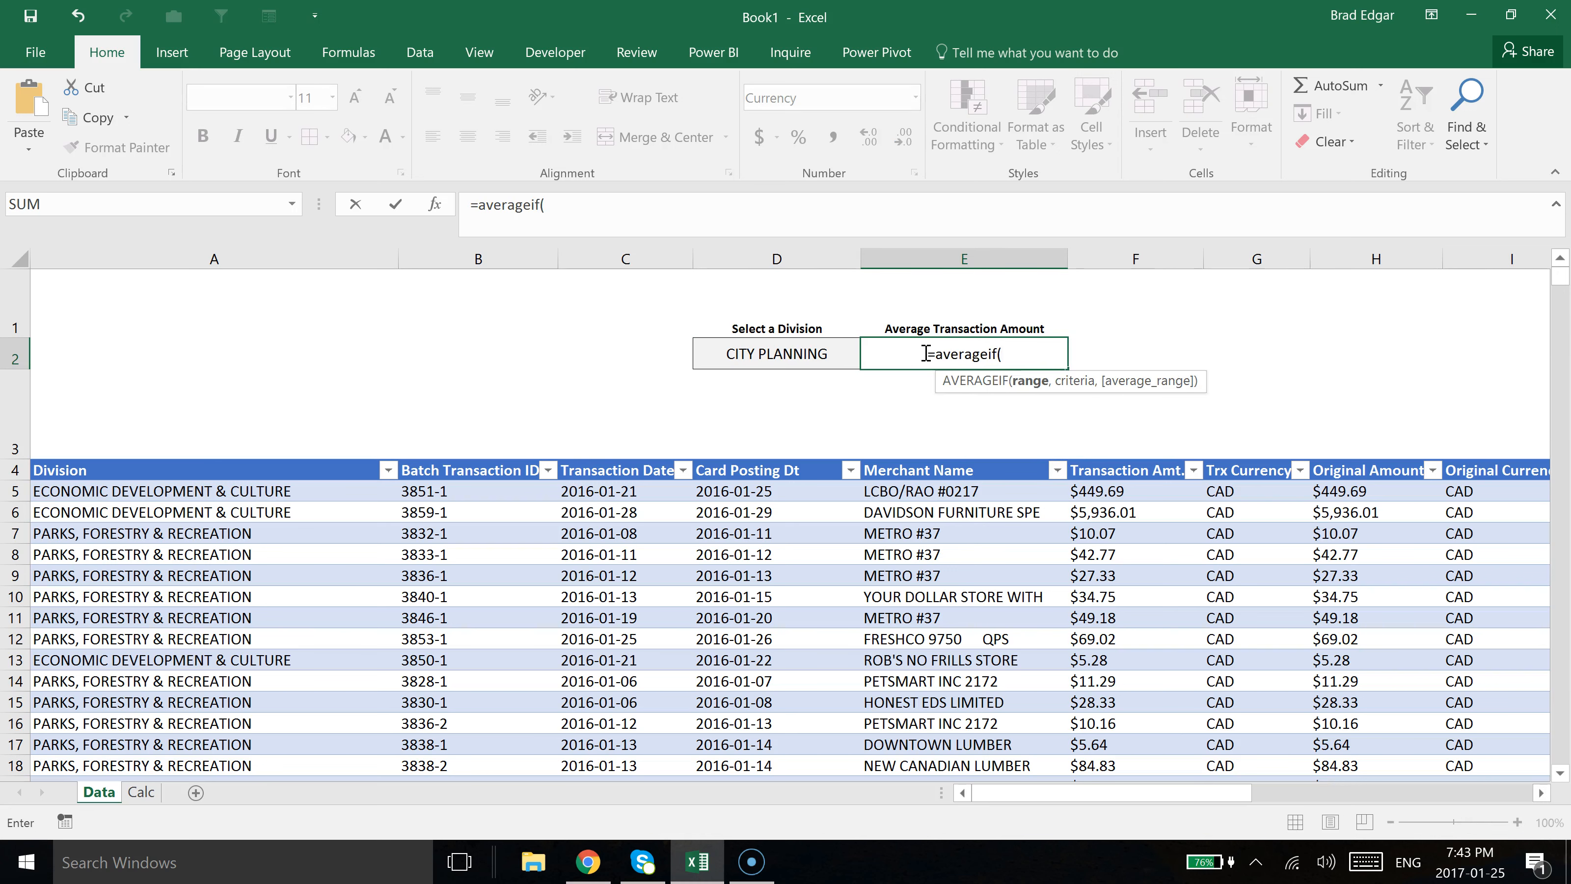
pyautogui.write('exp')
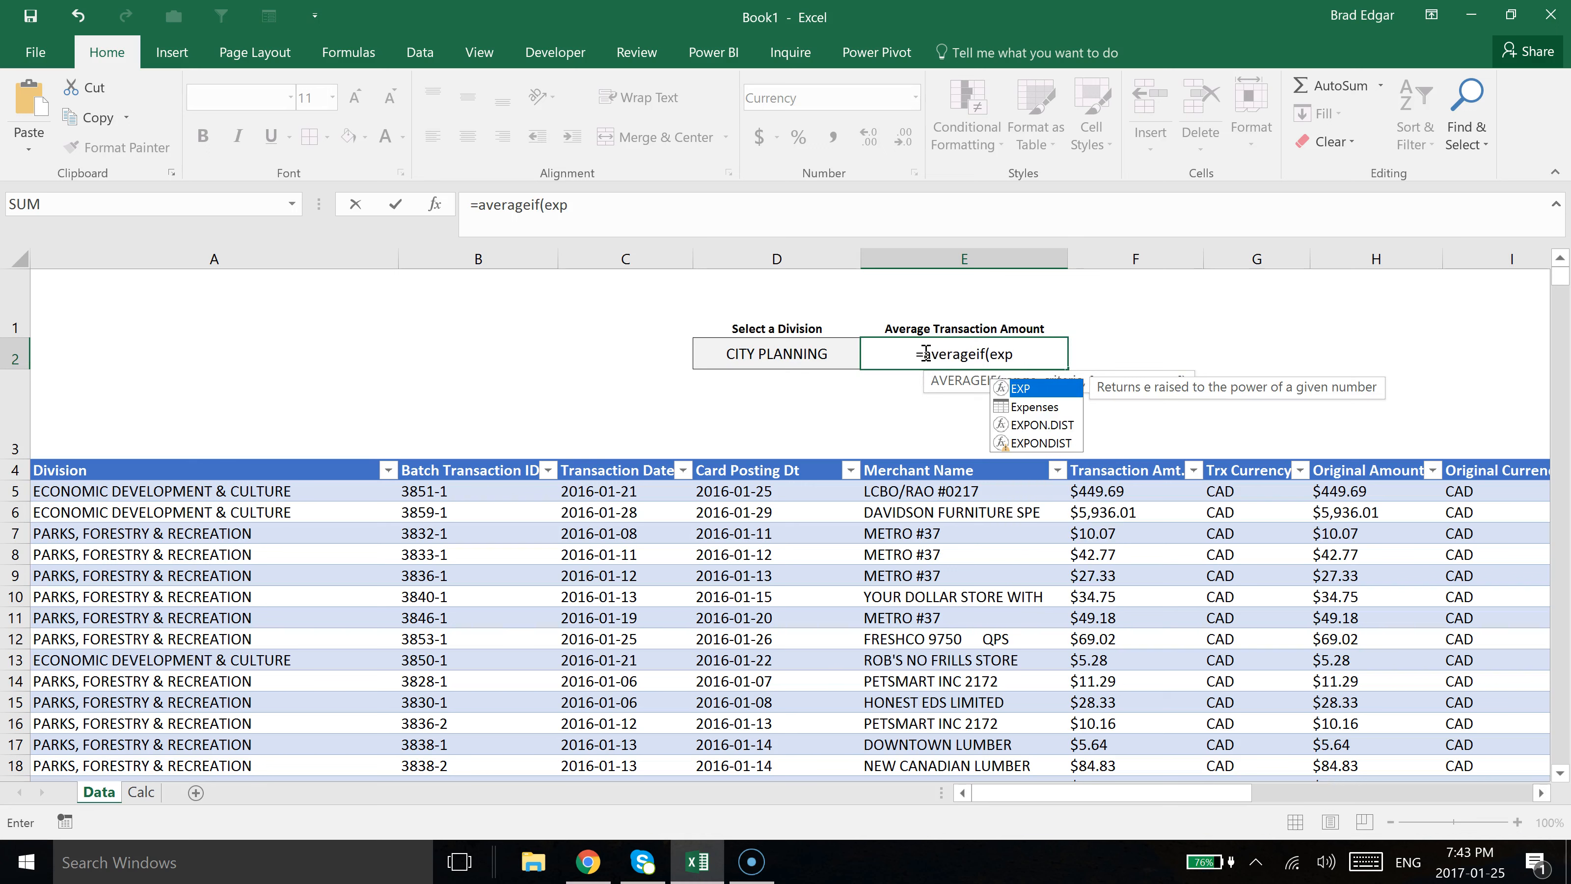
pyautogui.write('ens')
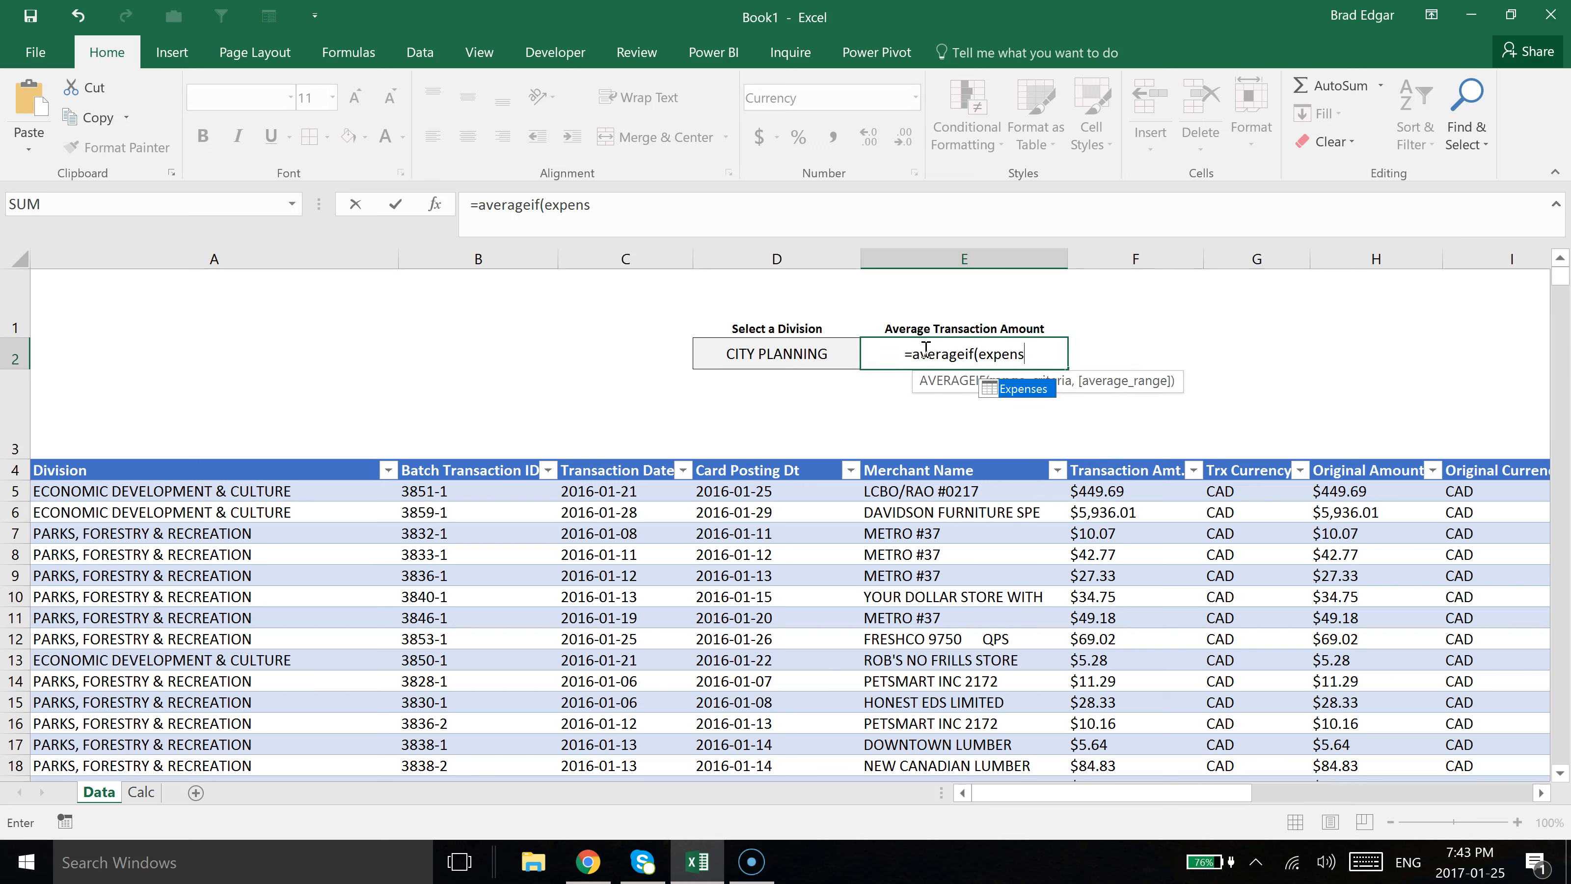
pyautogui.press('Tab')
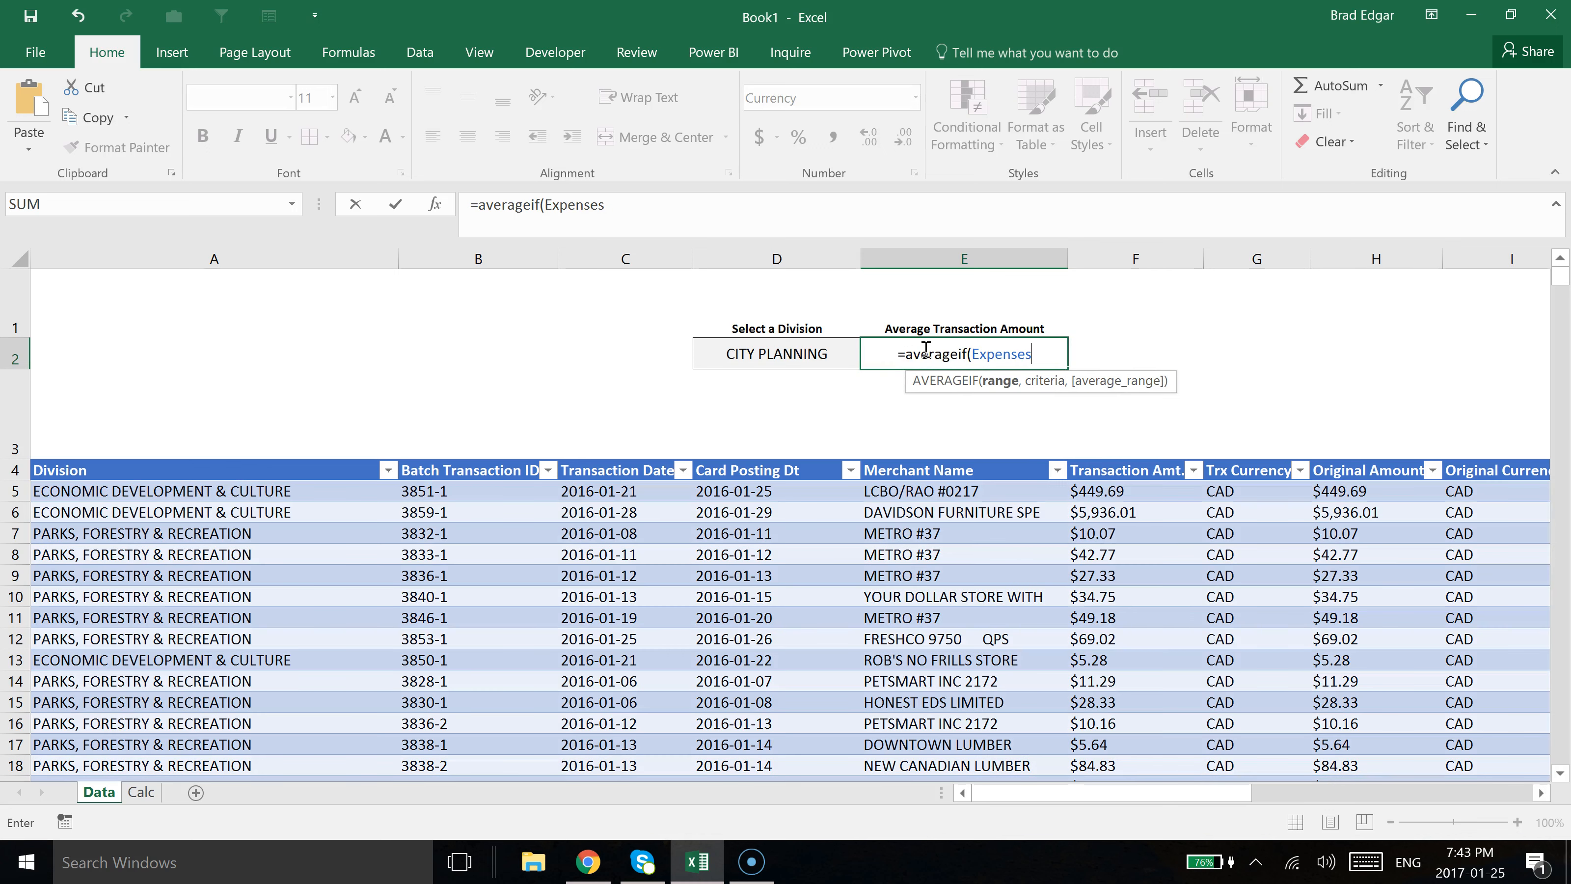
pyautogui.write('[Division')
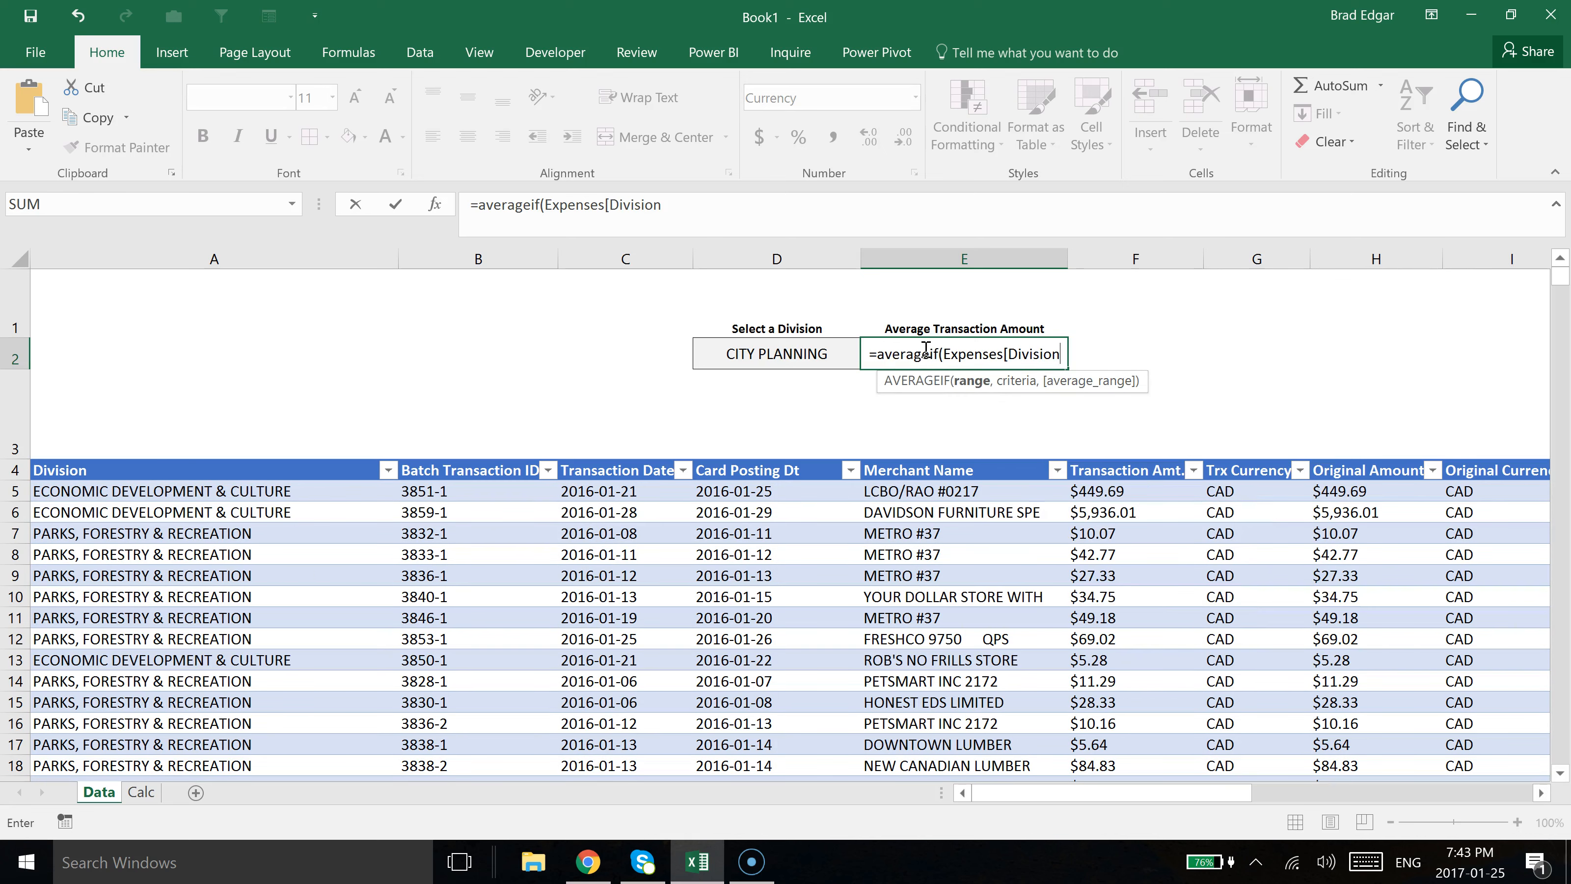
pyautogui.write(']')
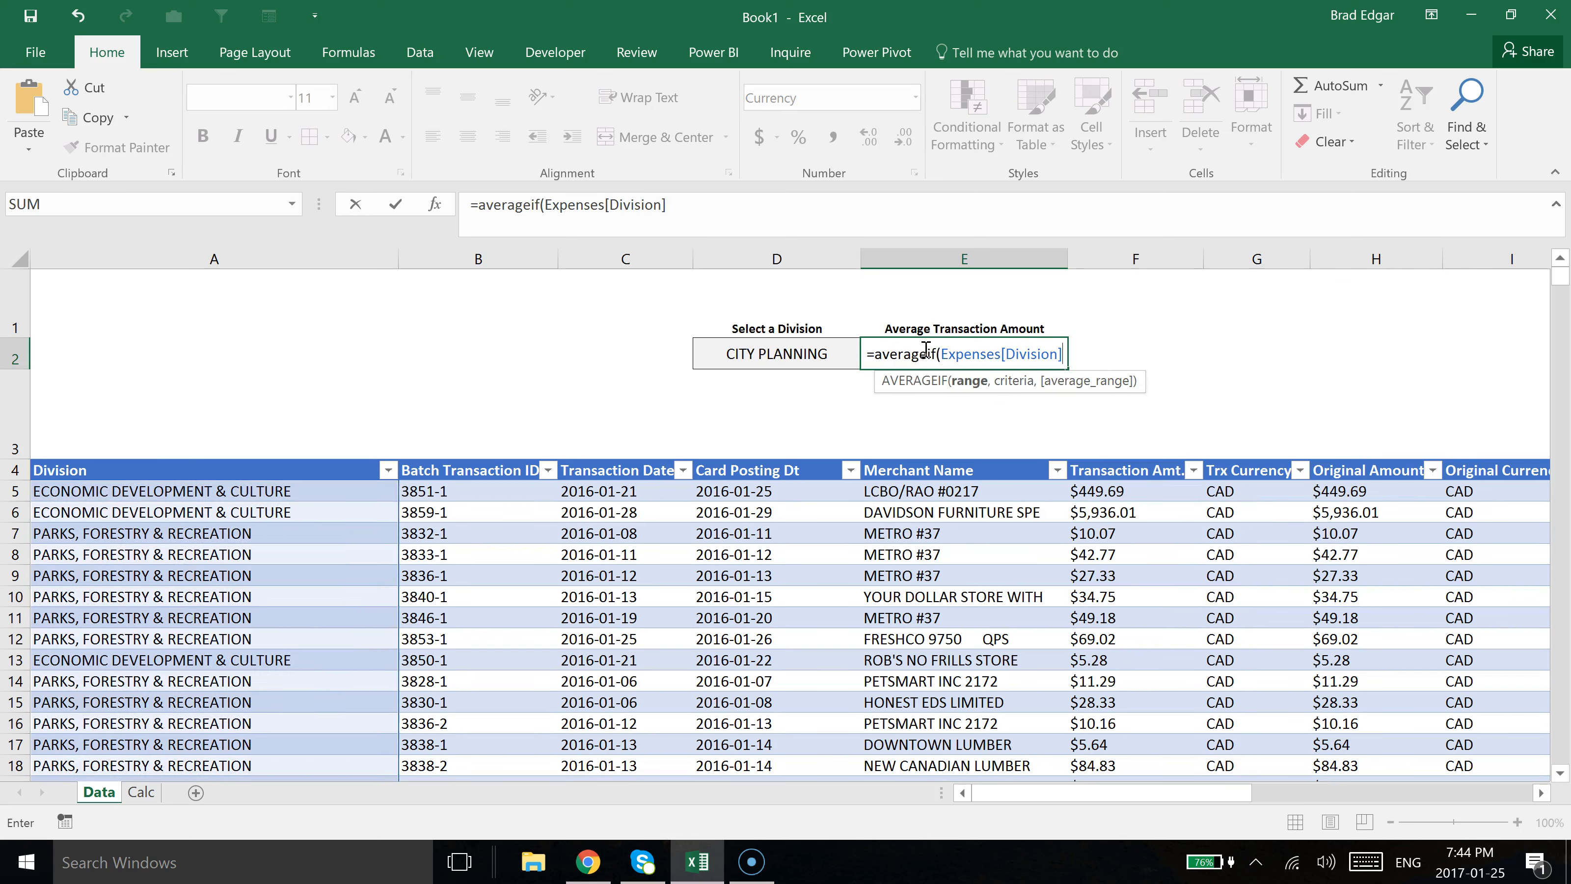
pyautogui.write(',')
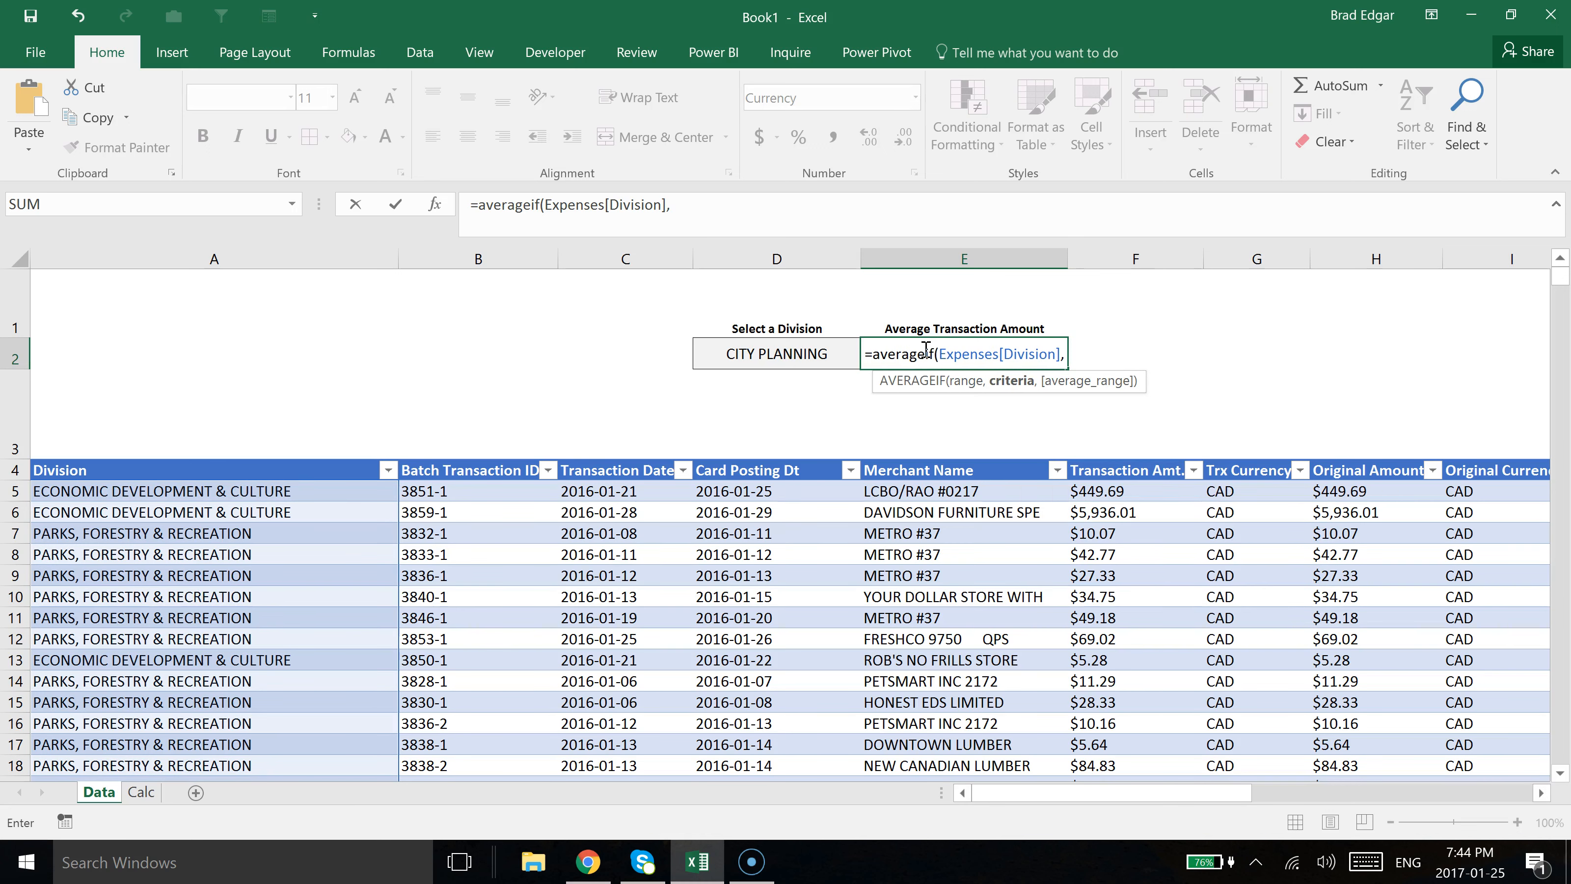
pyautogui.write(',sel')
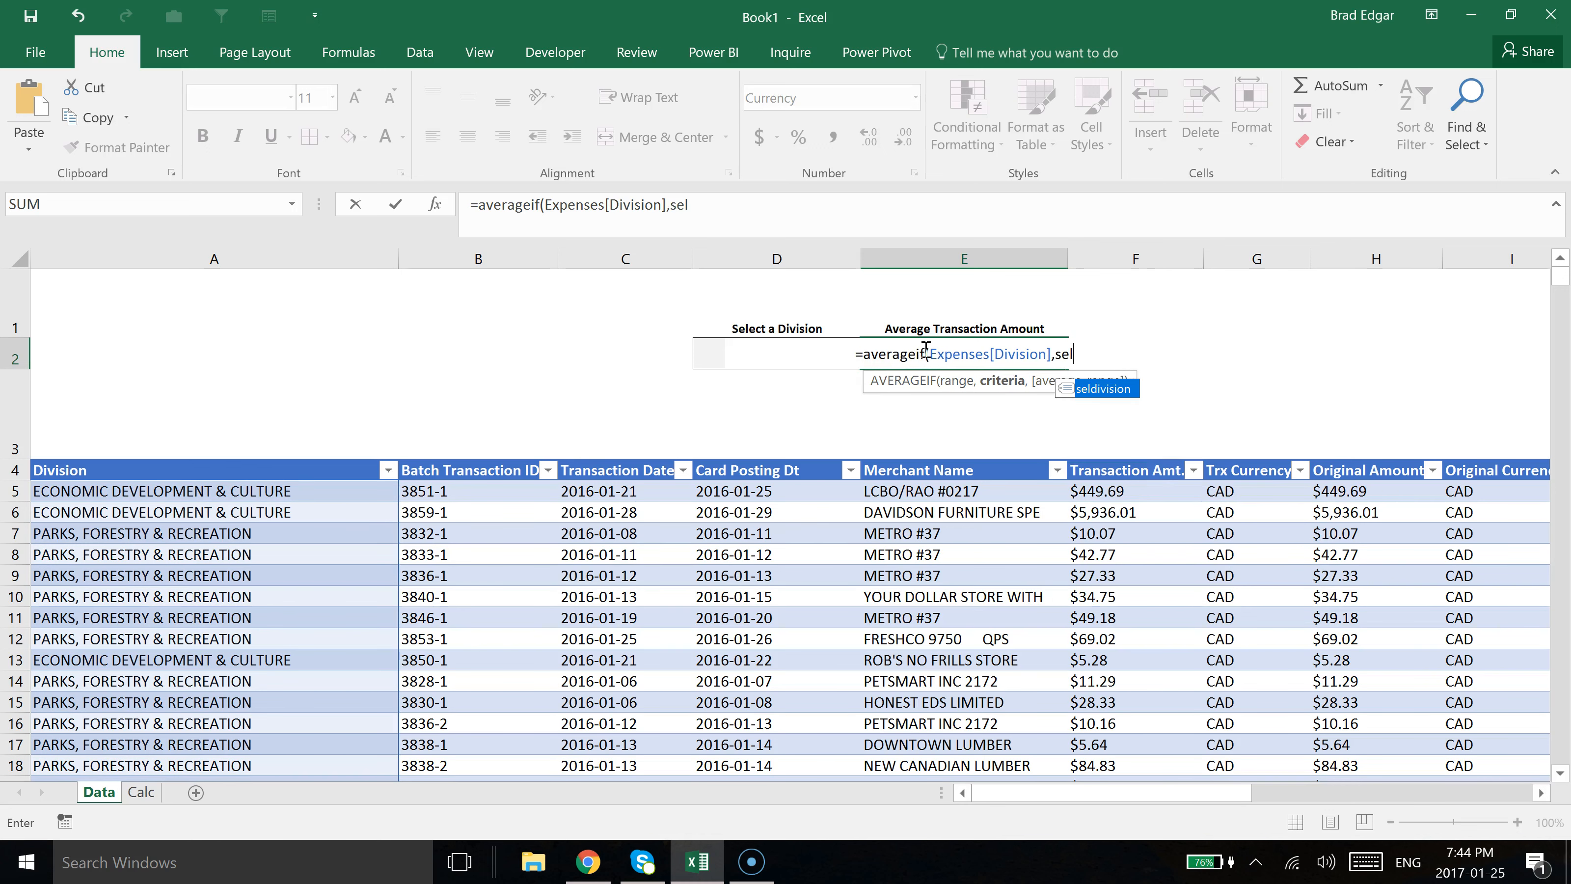
pyautogui.write('division')
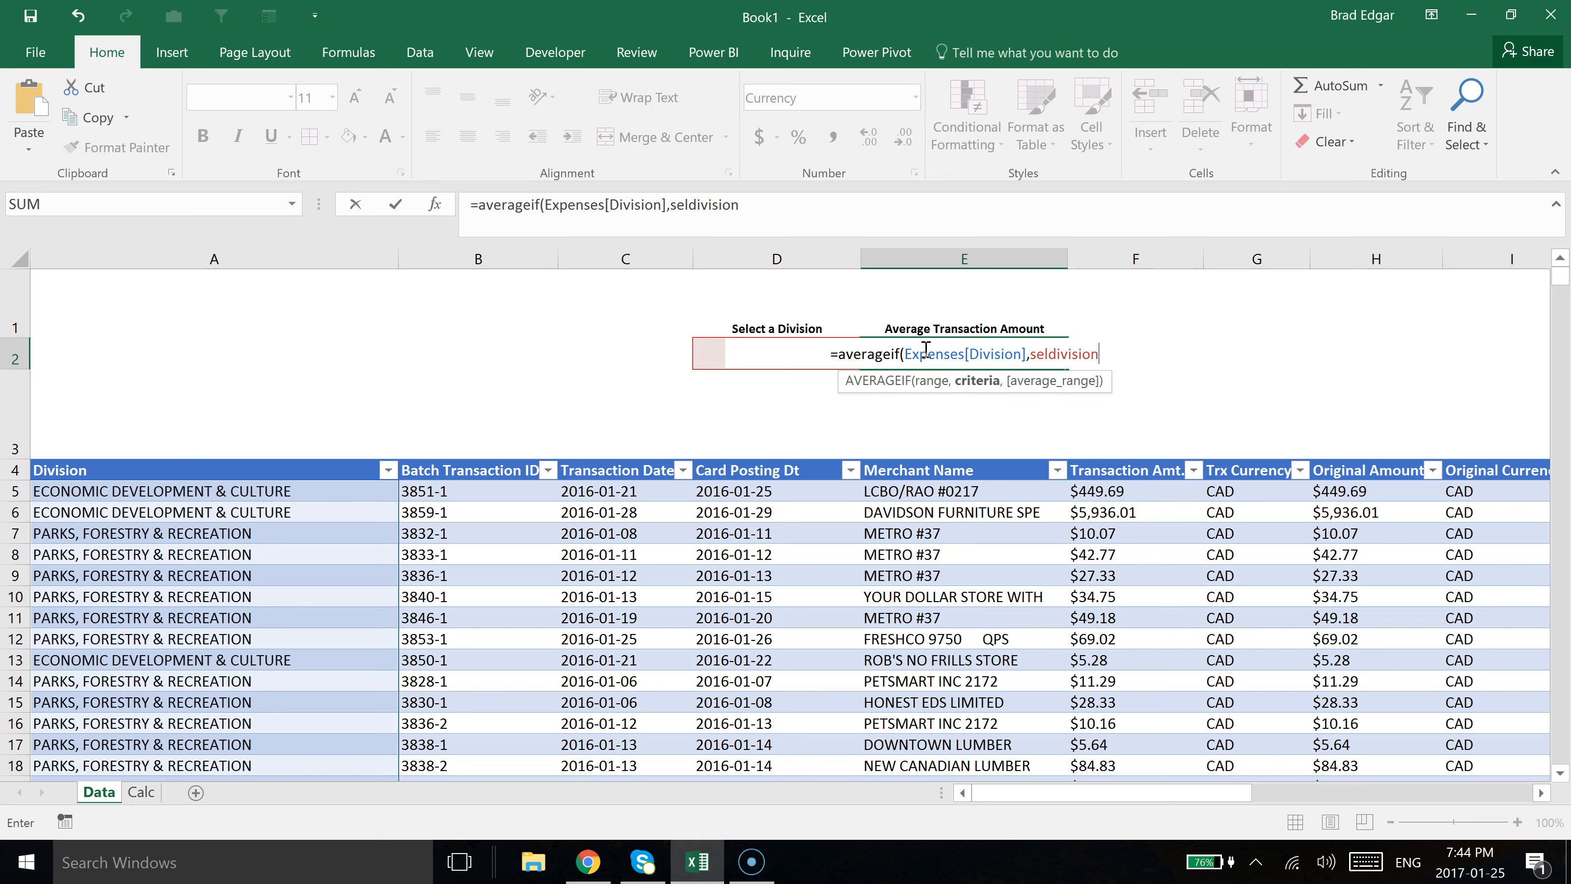
# Add the Expenses[Transaction Amt.] average range so E2 returns $2,716.74 for FLEET SERVICES.
pyautogui.write(',')
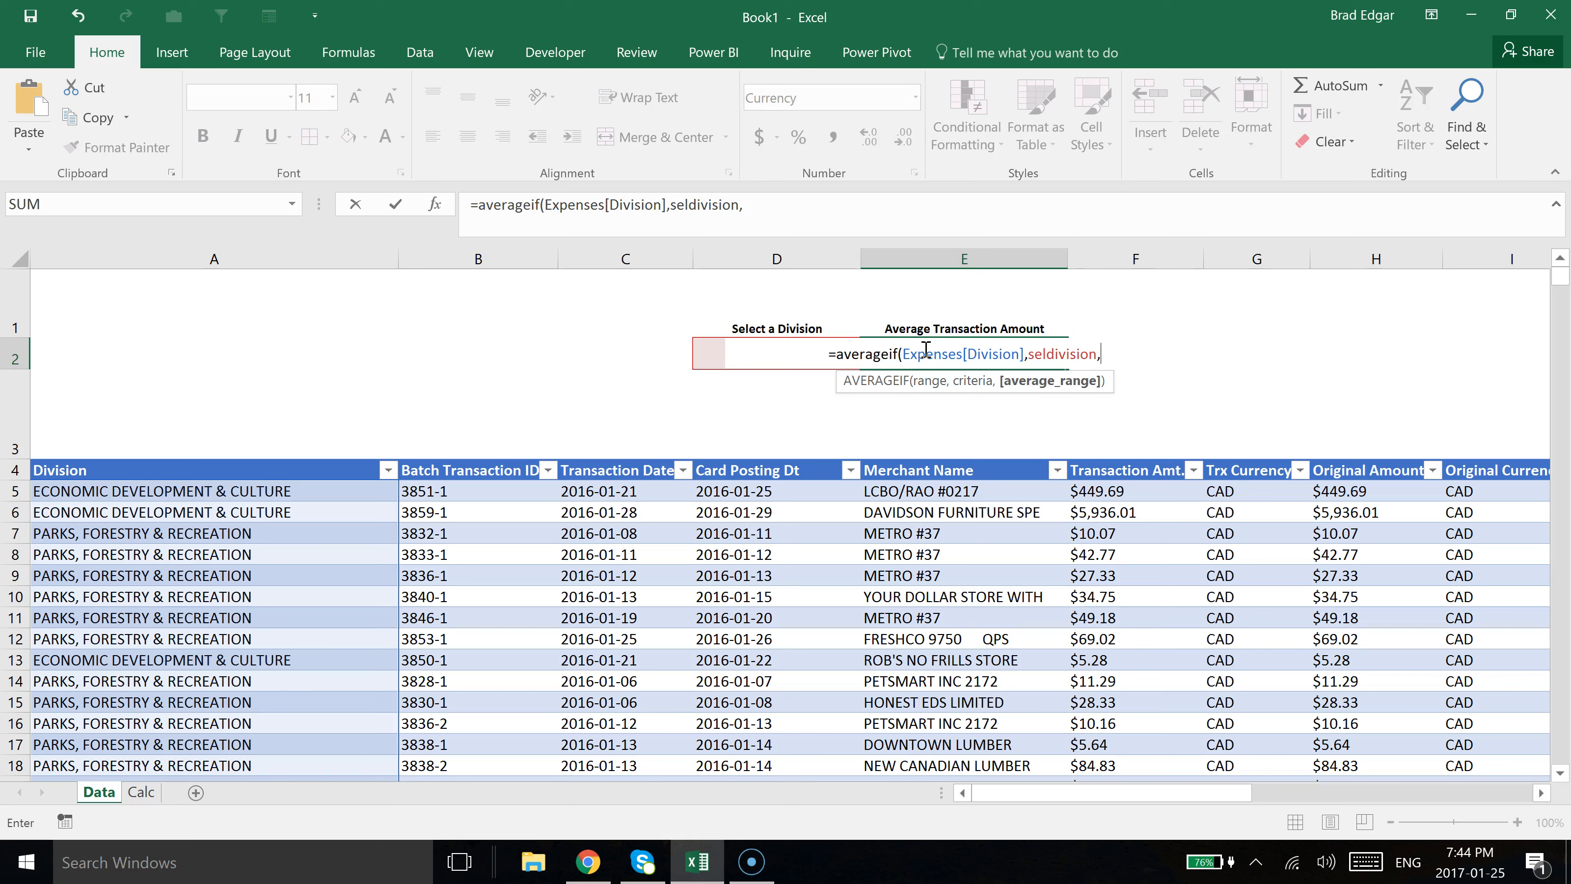
pyautogui.write('expense')
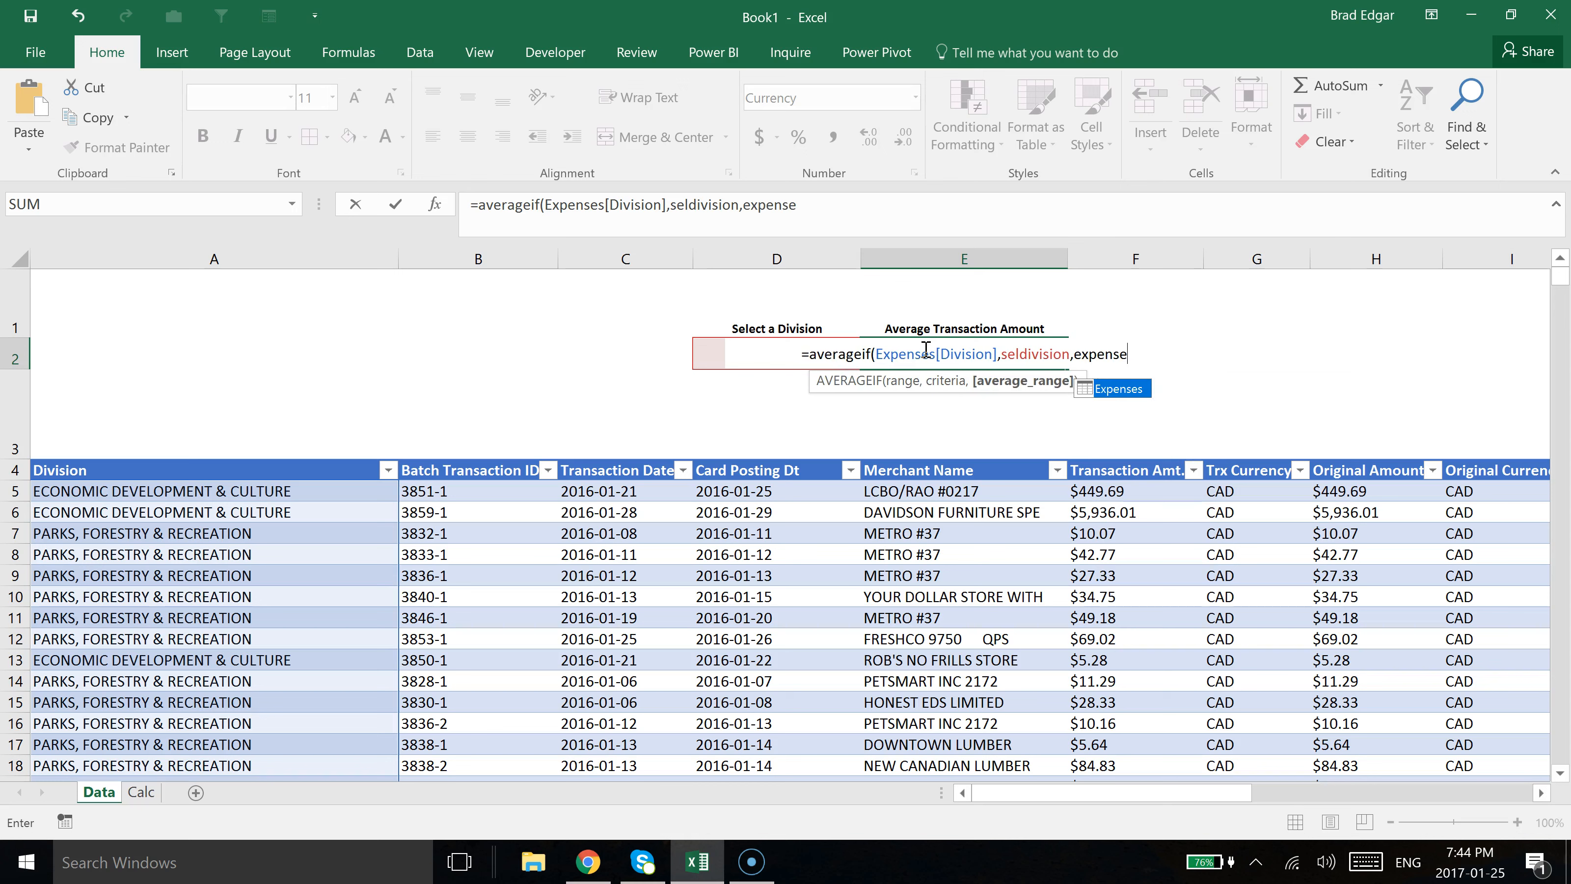
pyautogui.write('Expenses[')
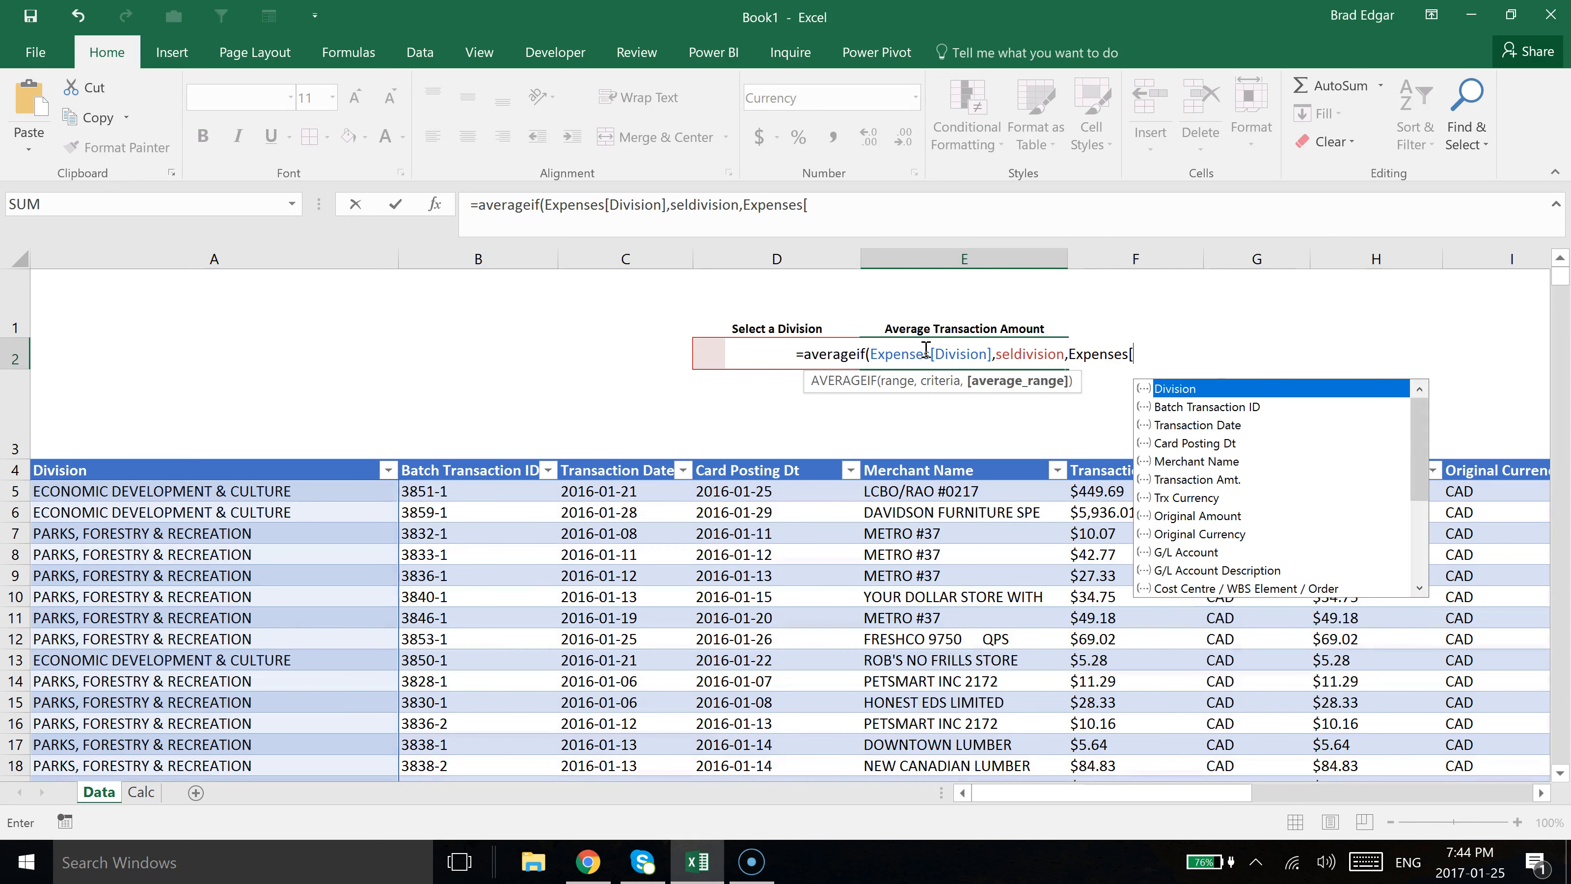
pyautogui.write('tra')
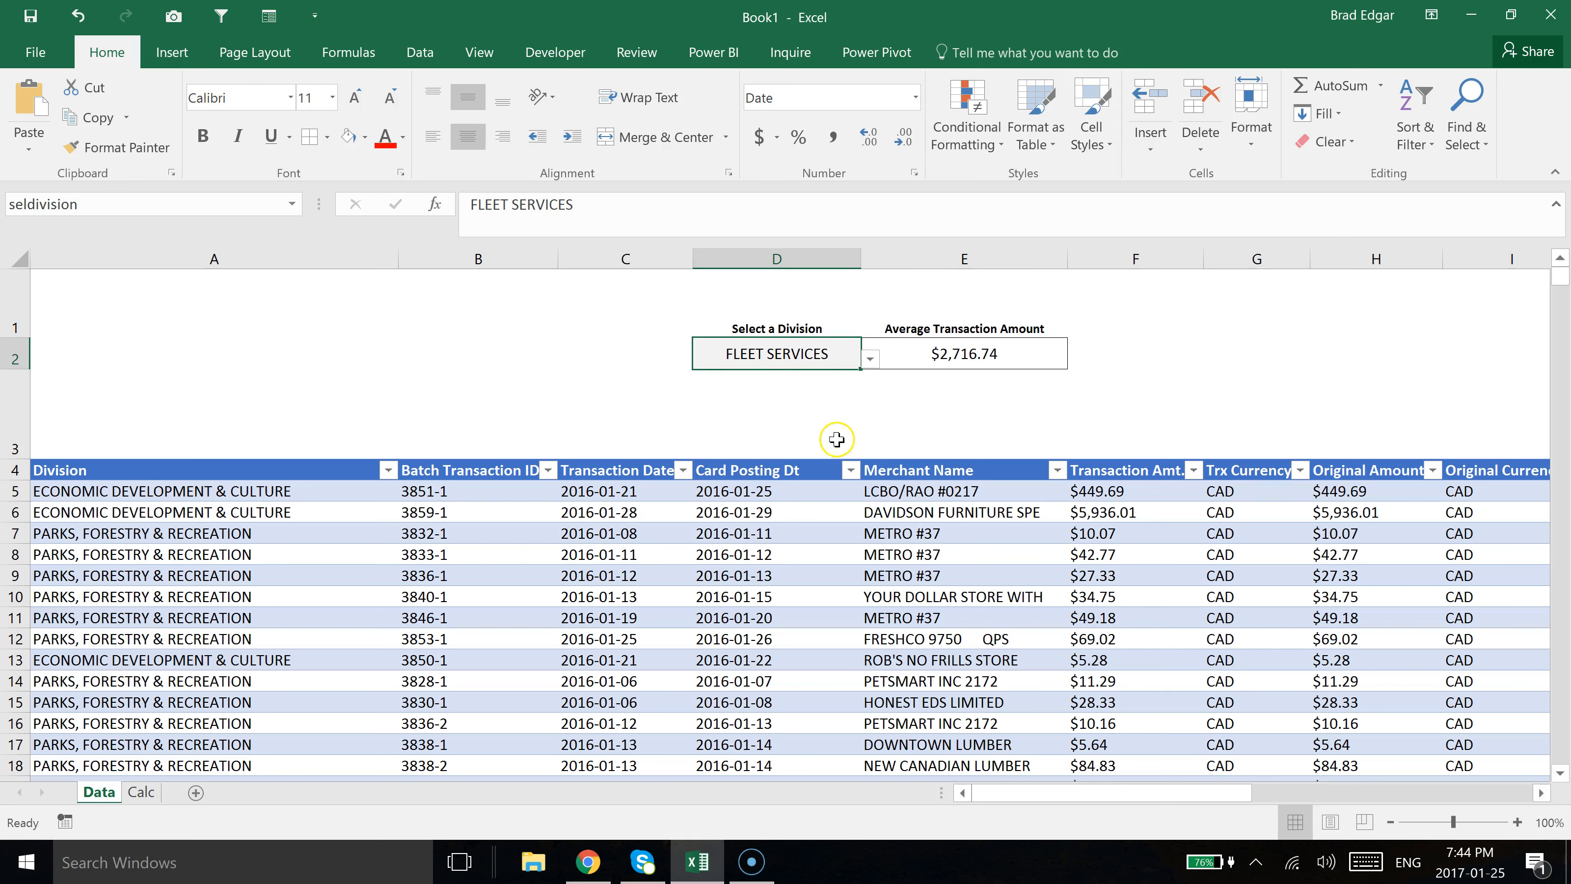
pyautogui.moveTo(841, 431)
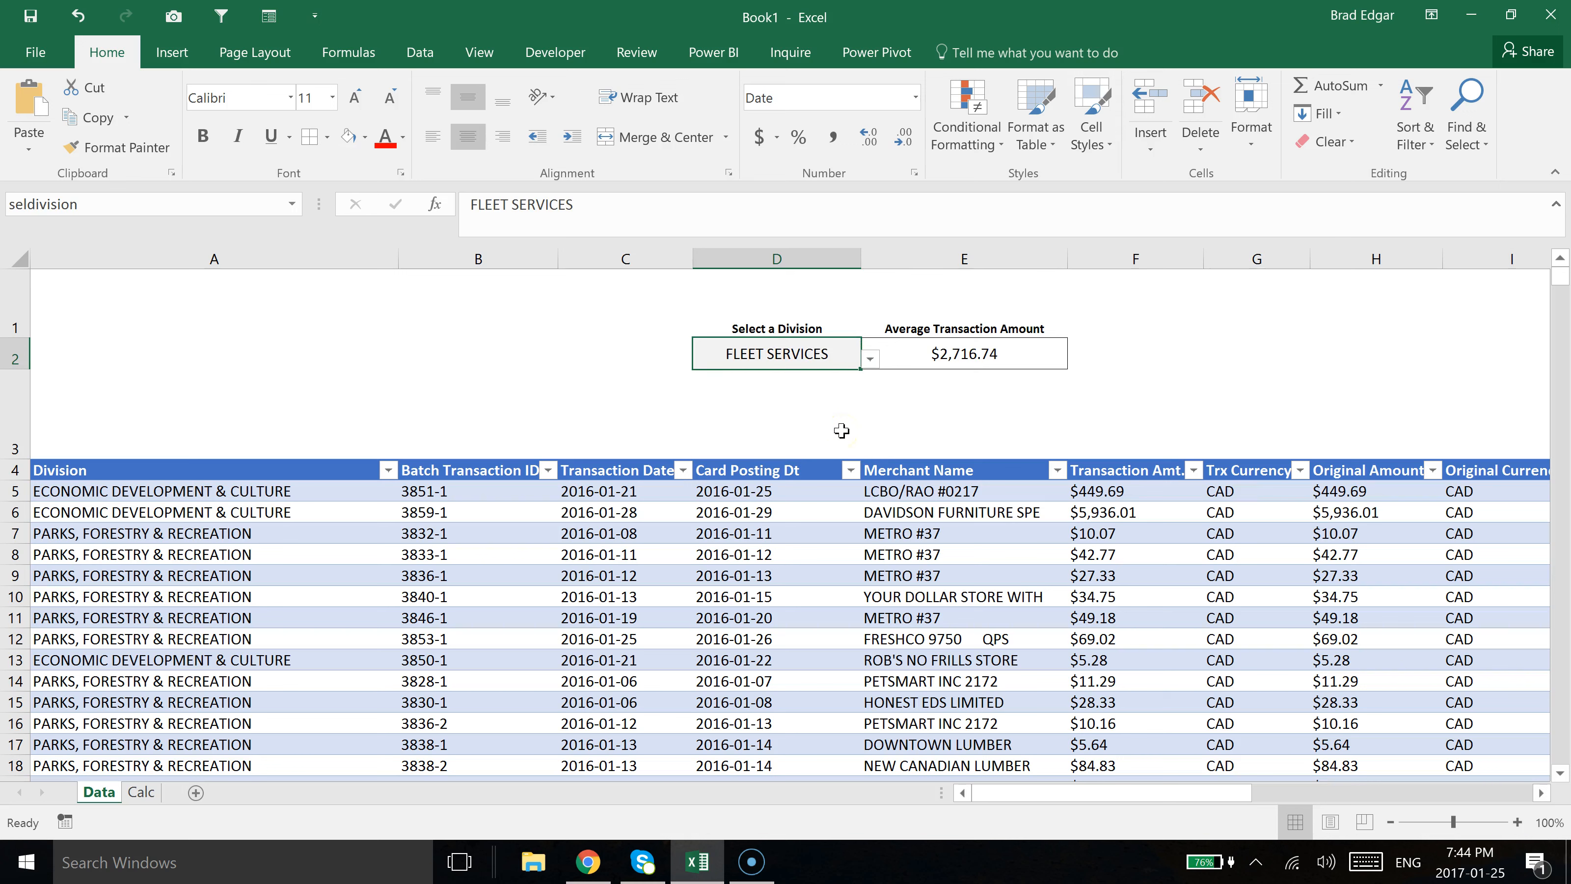
pyautogui.moveTo(802, 428)
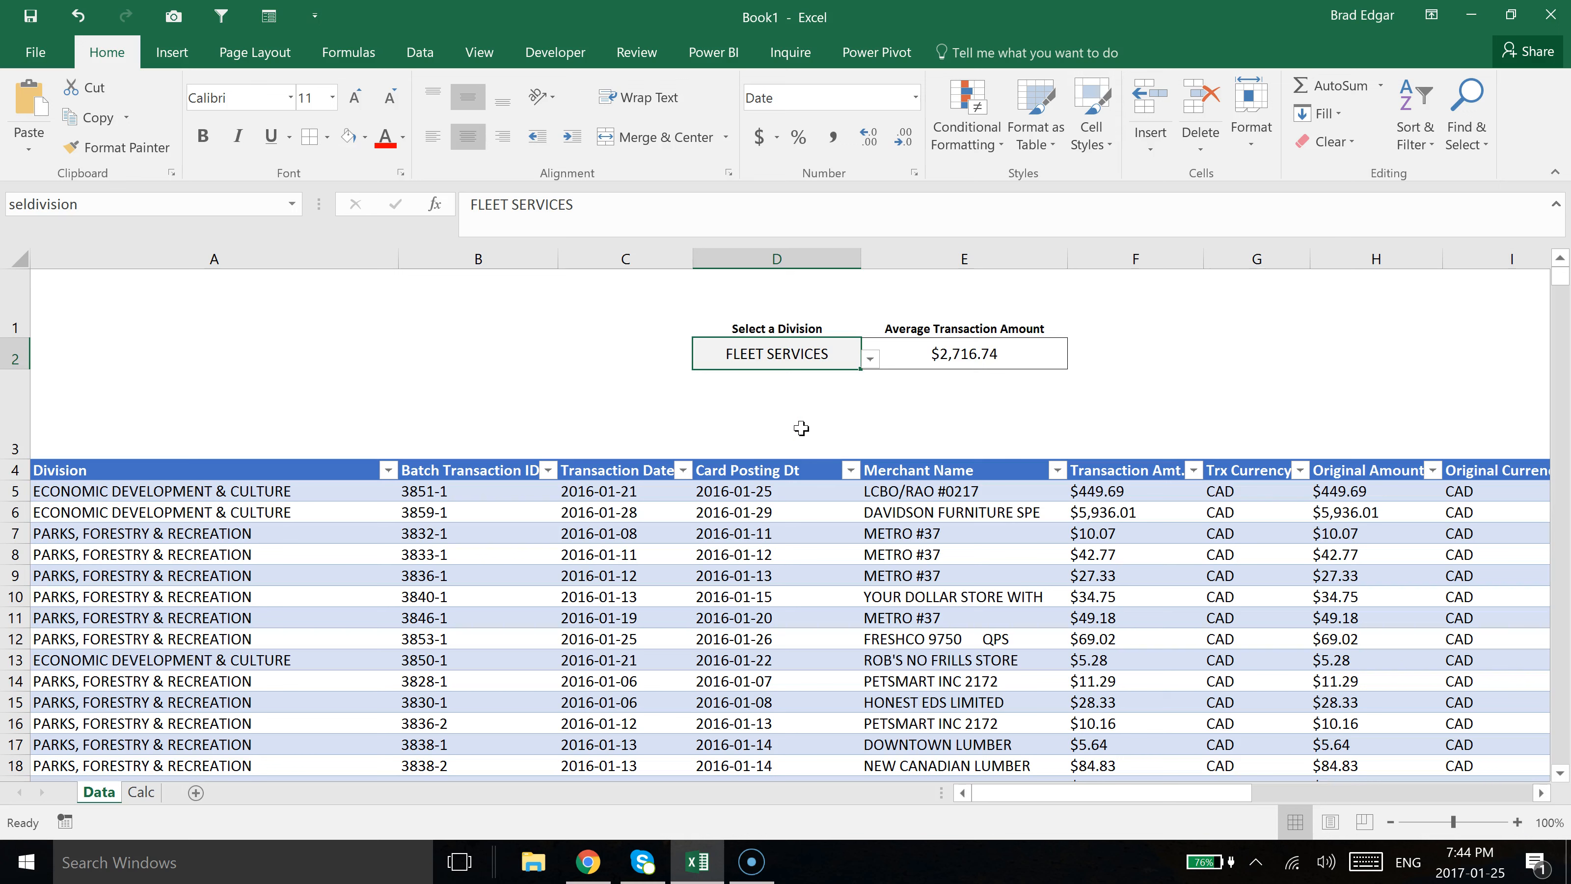